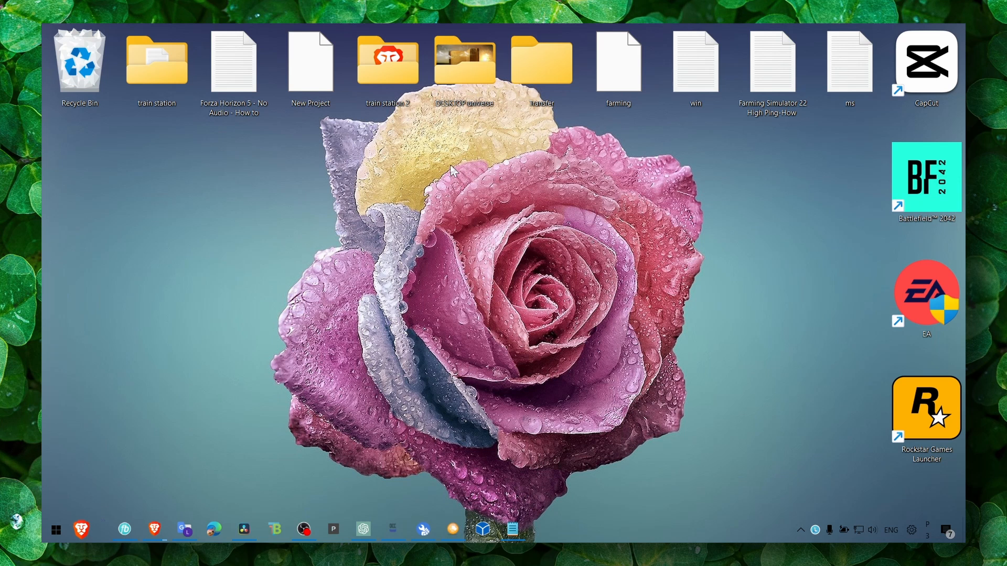
pyautogui.moveTo(436, 189)
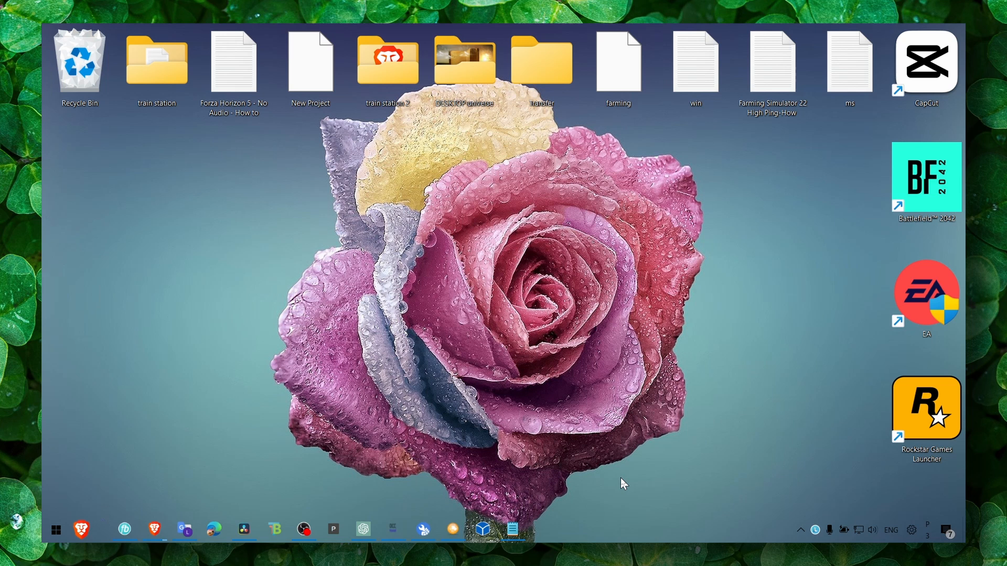
# Step: Open the visual effects settings and choose the Adjust for best performance preset
pyautogui.click(78, 64)
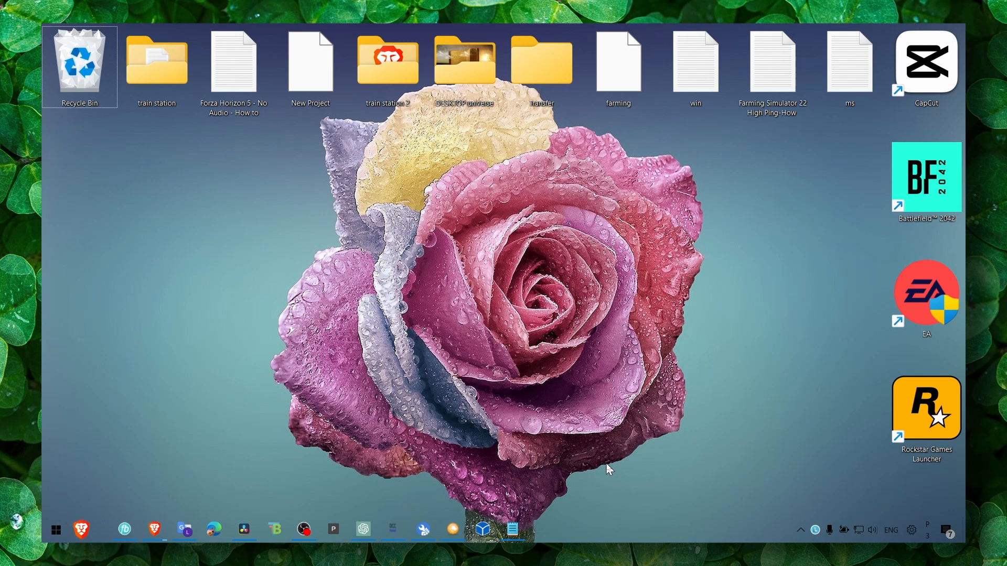
pyautogui.moveTo(568, 425)
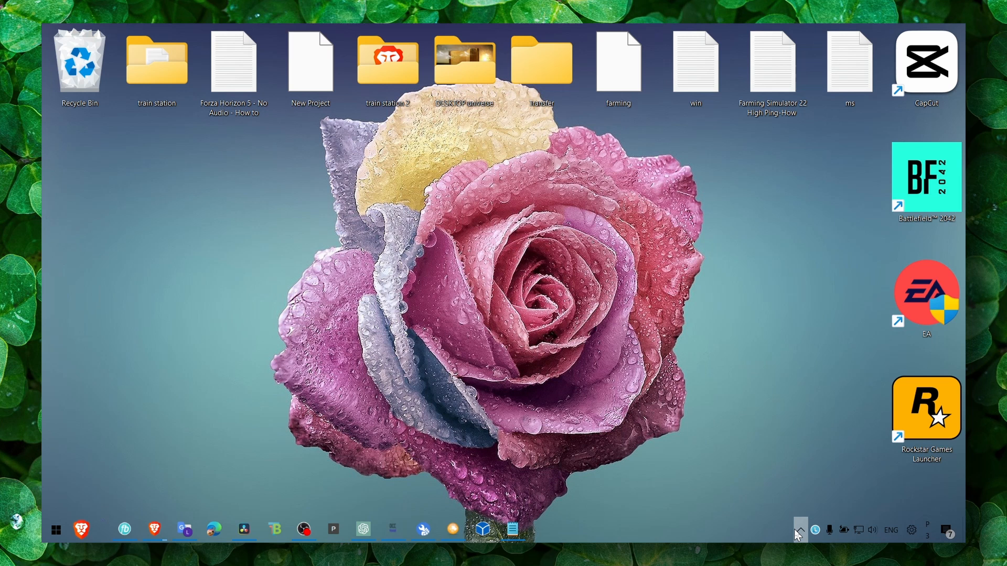
pyautogui.click(799, 529)
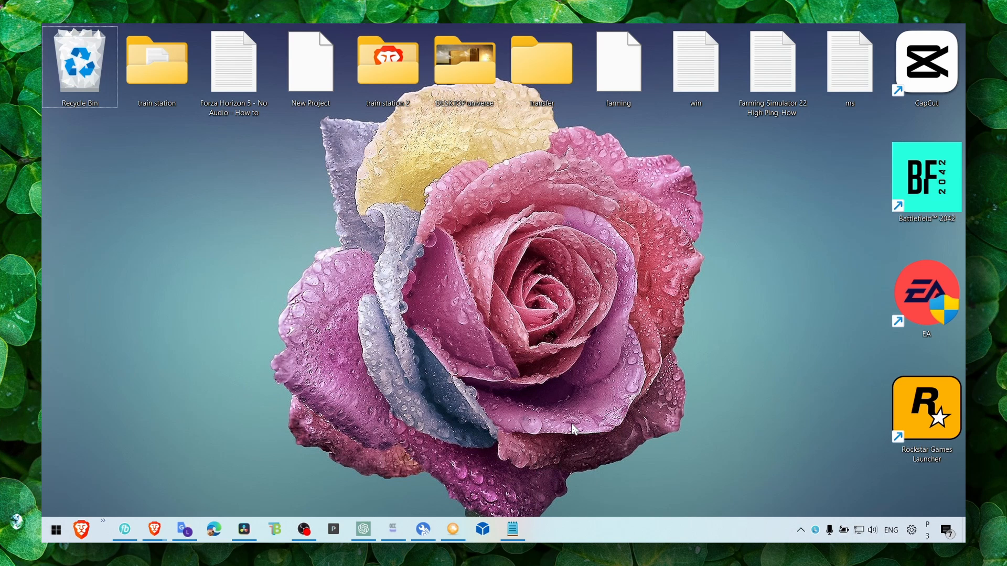
pyautogui.moveTo(531, 415)
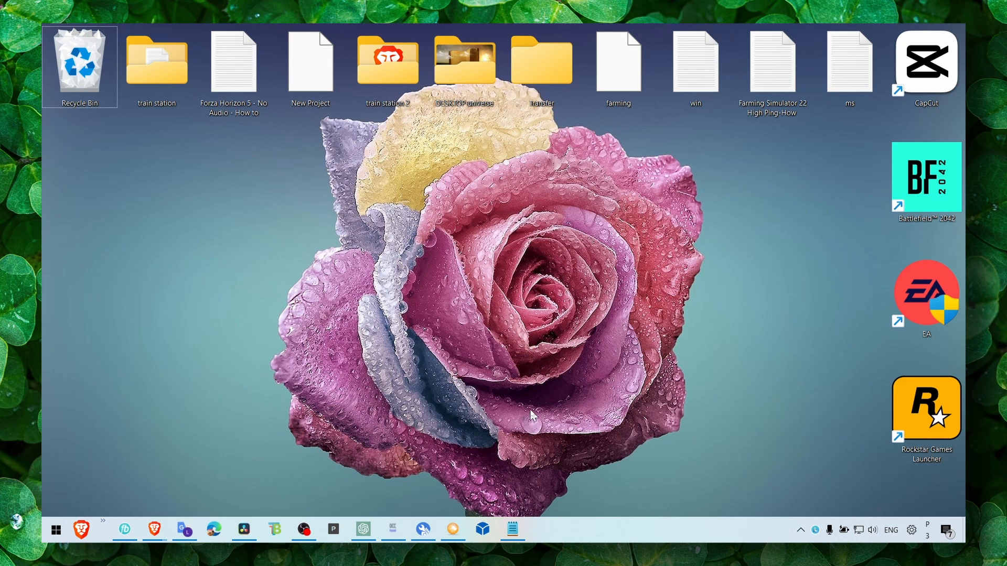
pyautogui.moveTo(466, 378)
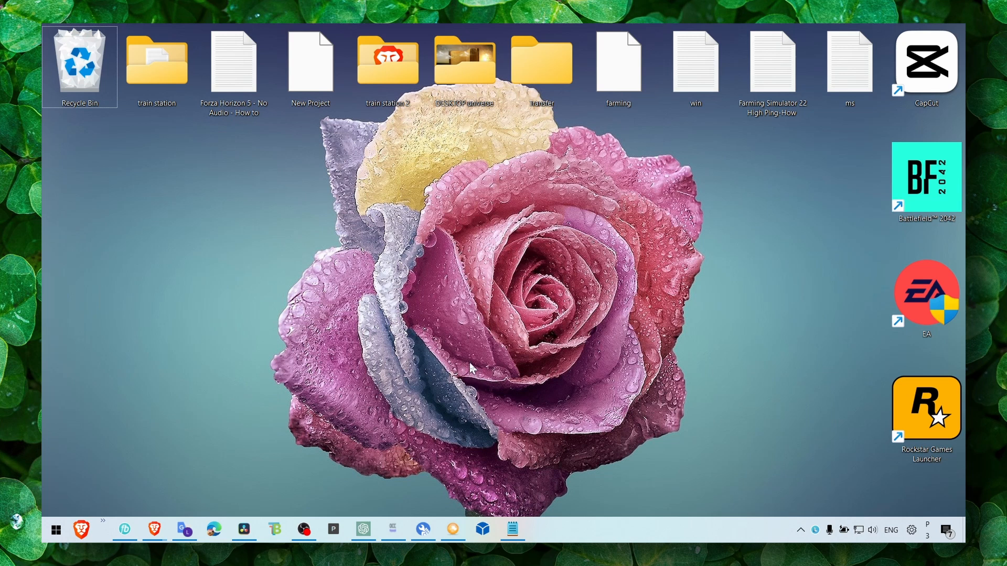
pyautogui.moveTo(415, 350)
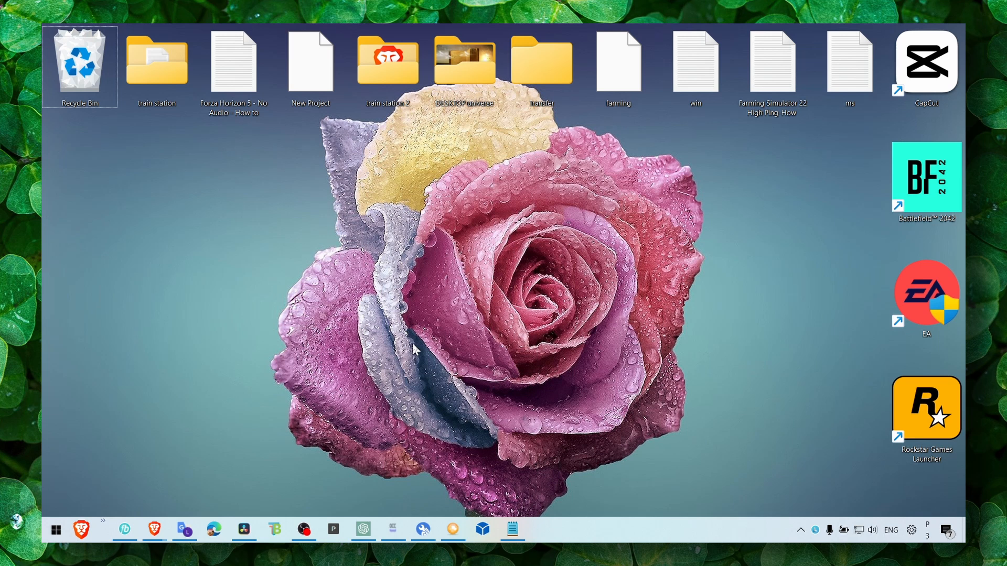
pyautogui.moveTo(403, 362)
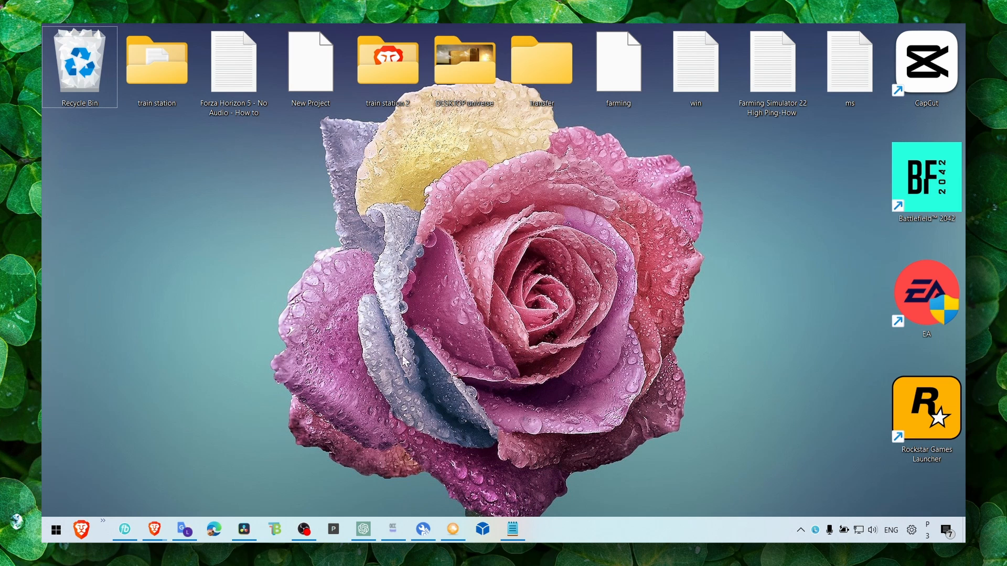
pyautogui.moveTo(402, 328)
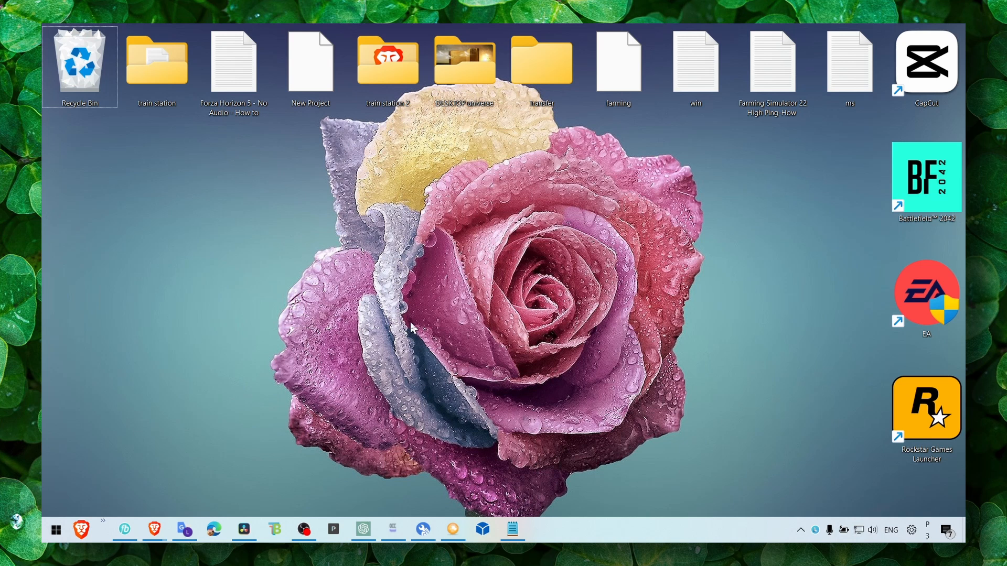
pyautogui.click(55, 530)
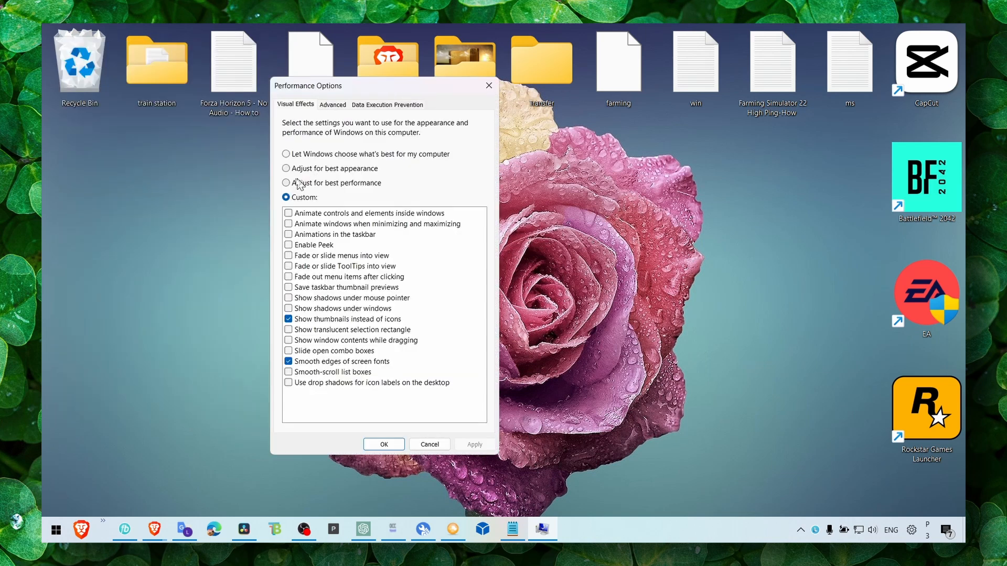
pyautogui.moveTo(364, 174)
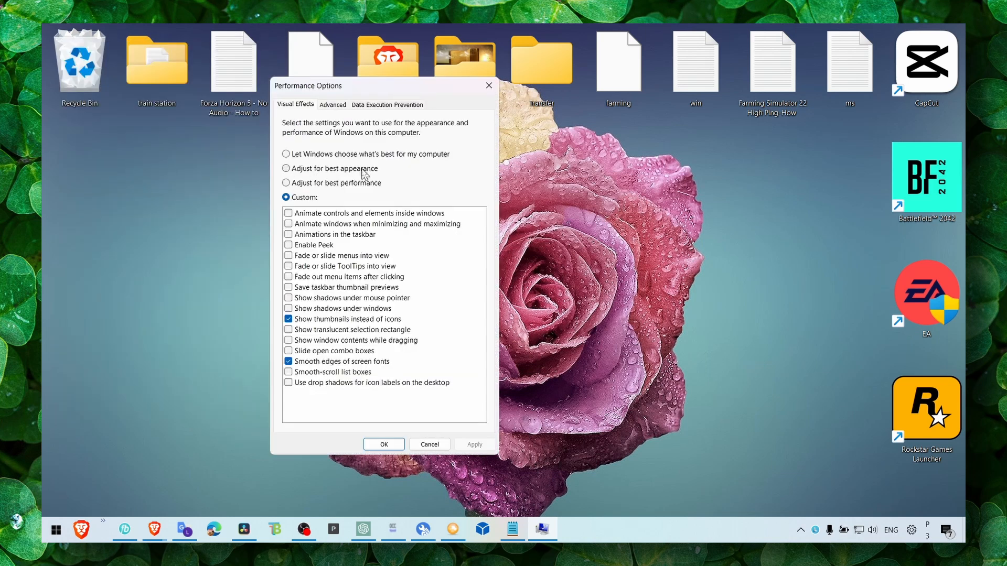
pyautogui.click(286, 168)
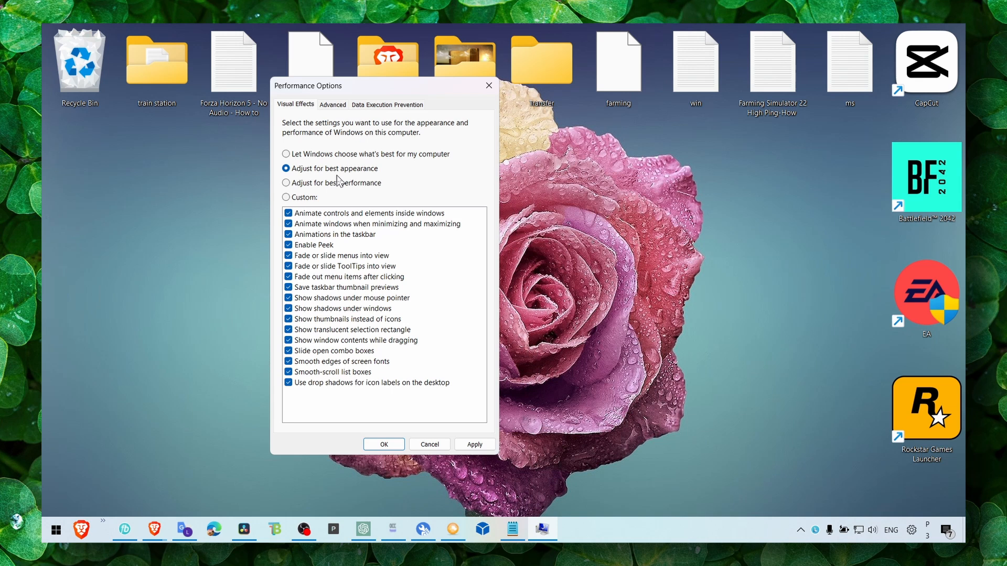
pyautogui.click(285, 169)
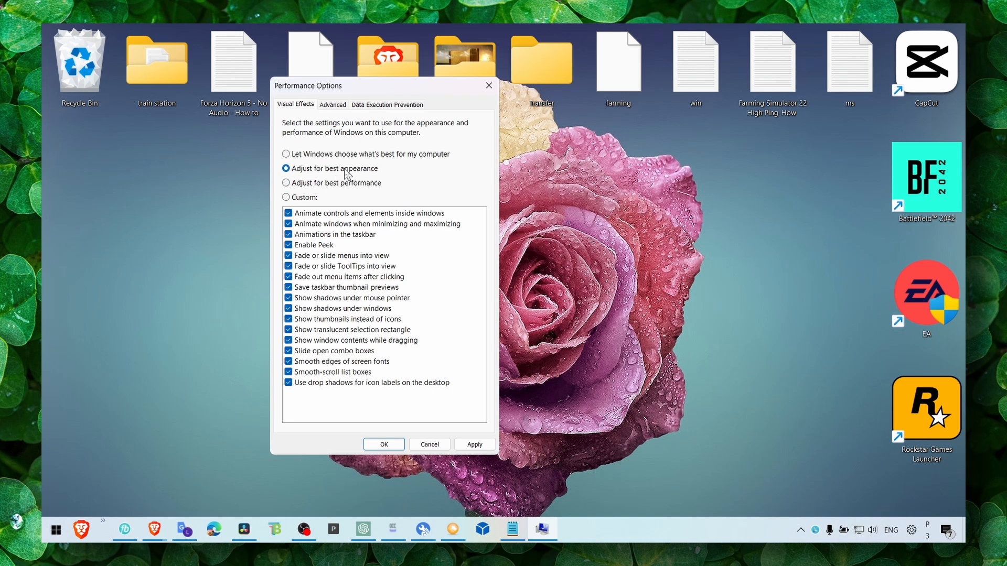
pyautogui.click(286, 198)
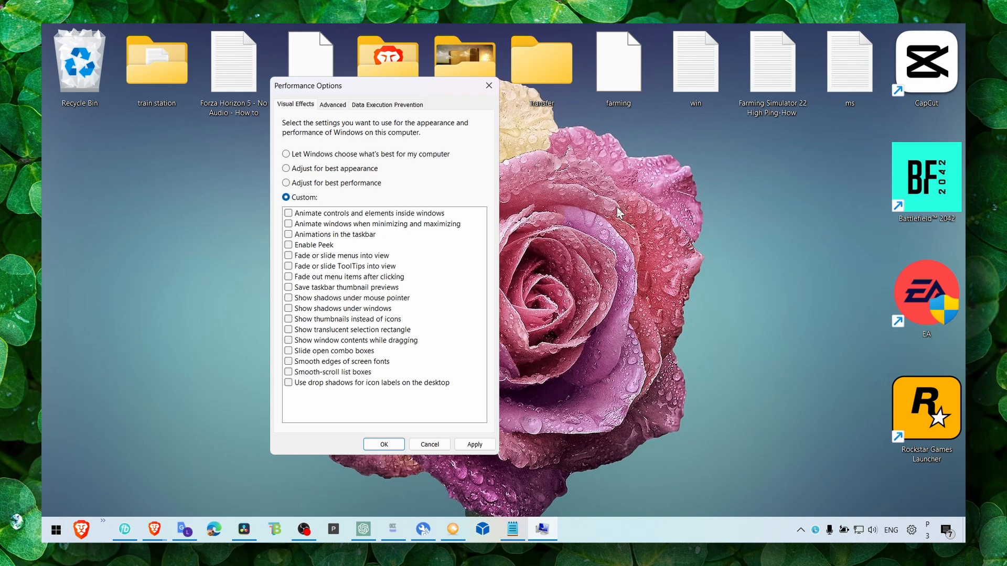
pyautogui.moveTo(788, 218)
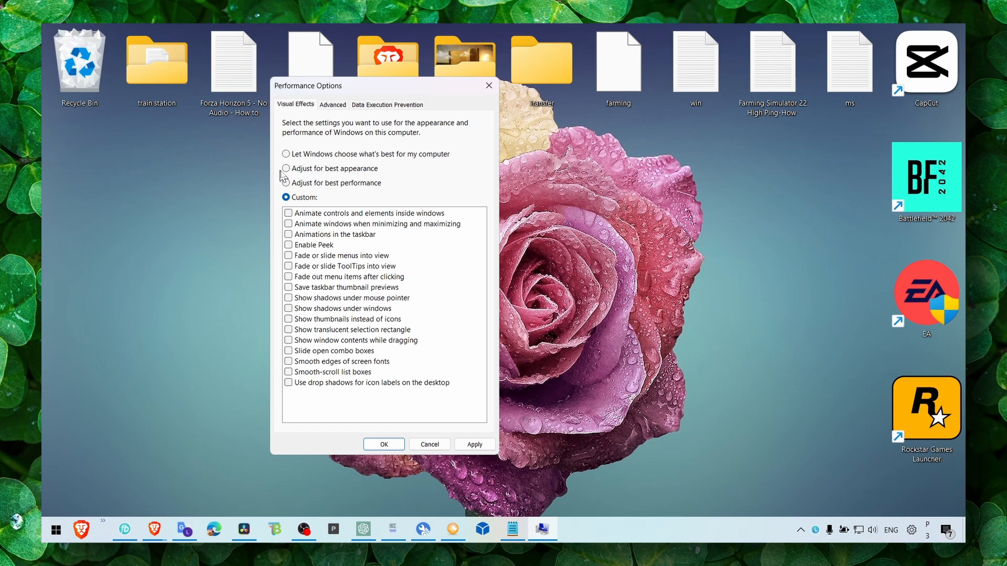
pyautogui.click(286, 183)
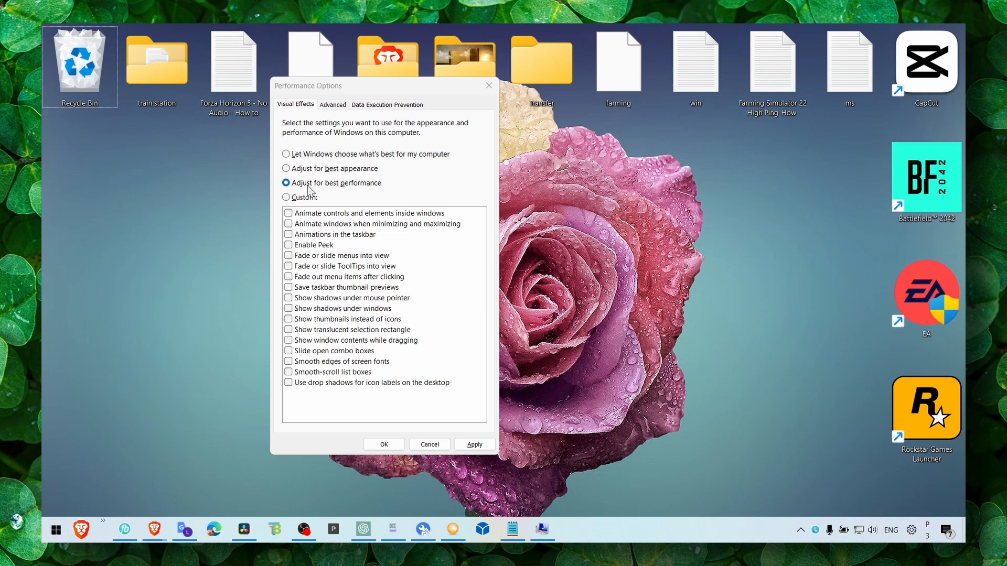
# Step: Re-enable thumbnails instead of icons and smooth screen-font edges, then apply
pyautogui.click(288, 319)
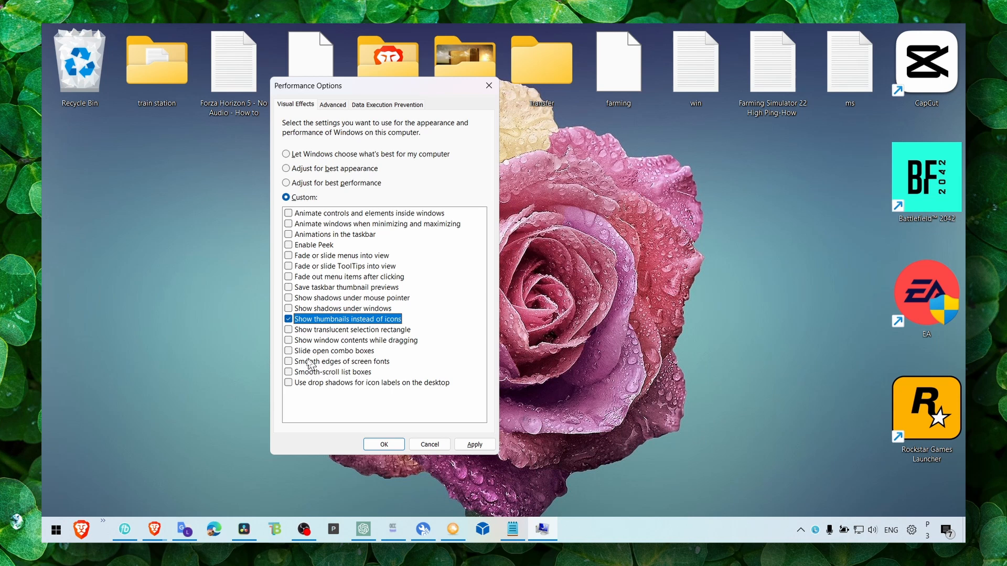
pyautogui.click(288, 361)
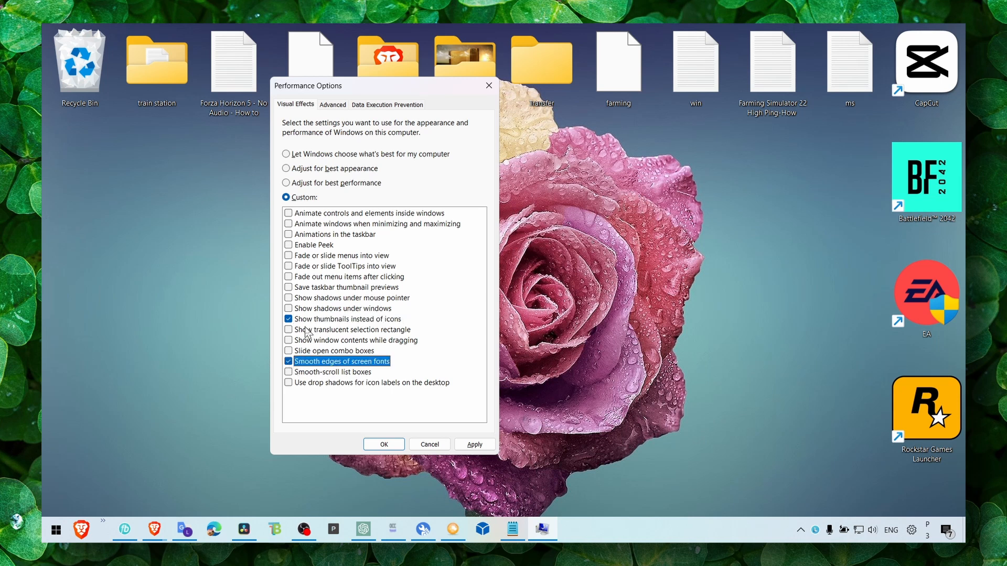
pyautogui.moveTo(308, 331)
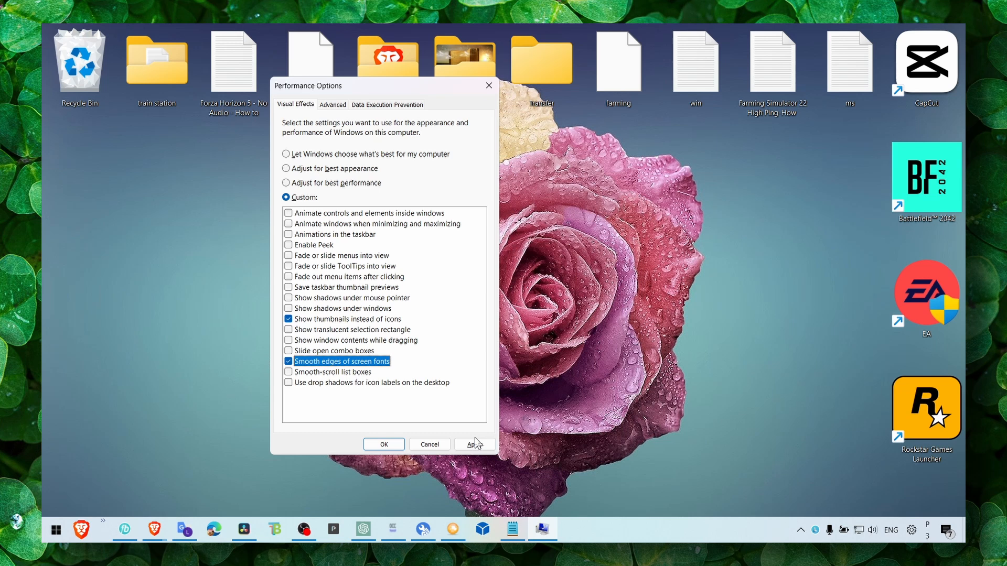
pyautogui.click(384, 445)
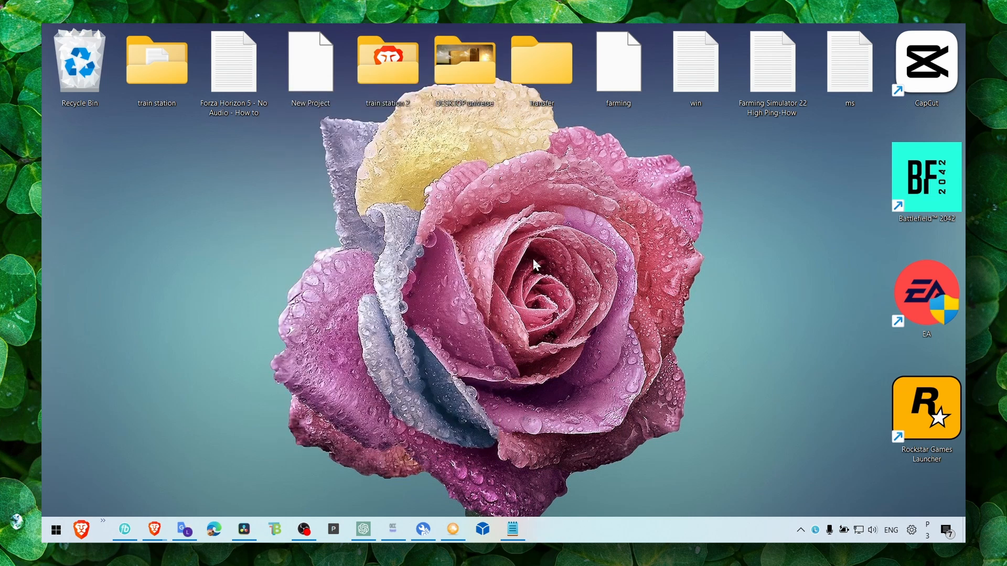
# Step: Permanently delete the checked temporary files, Downloads included (1.53 GB)
pyautogui.write('tempo')
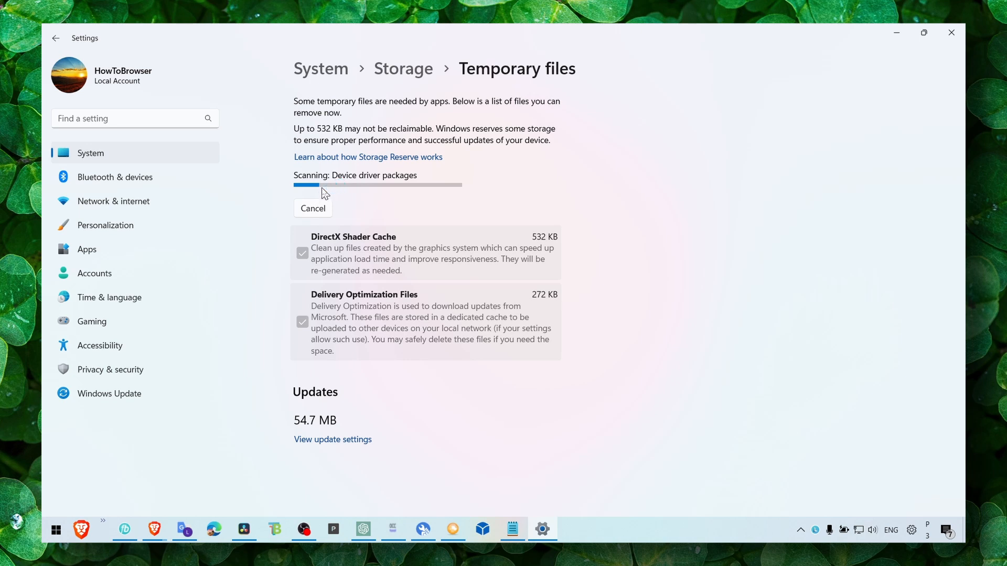
pyautogui.moveTo(321, 185)
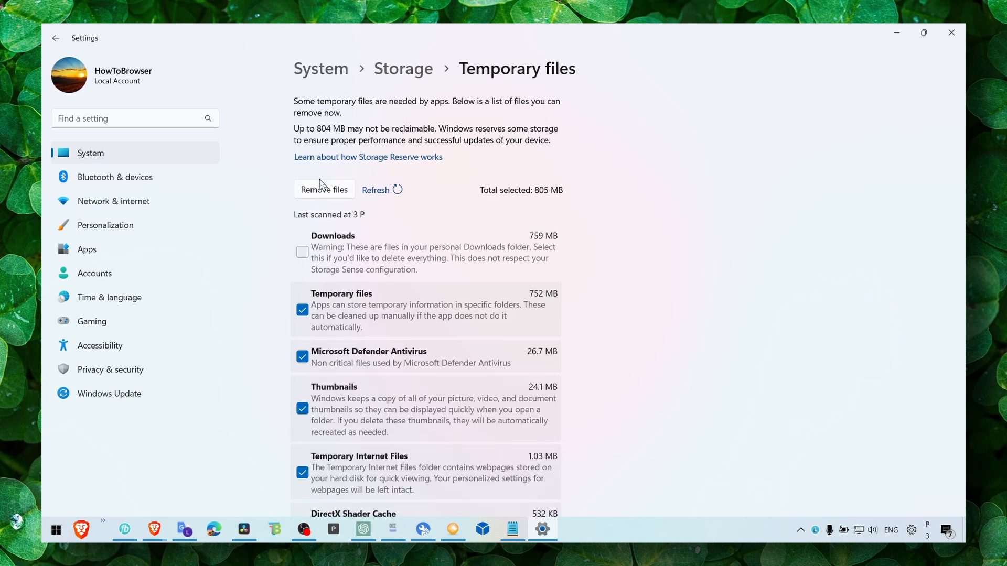
pyautogui.click(302, 252)
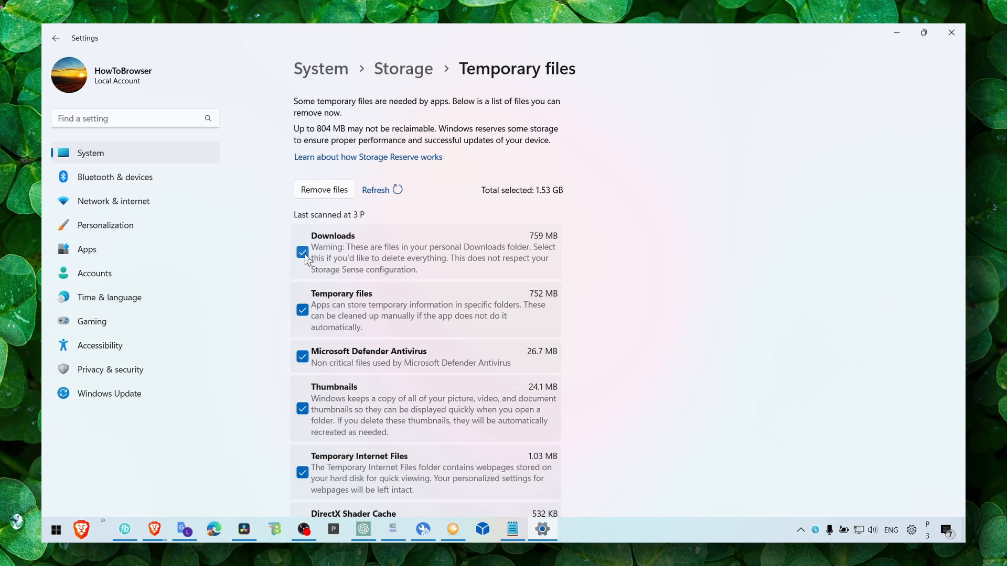
pyautogui.scroll(-3)
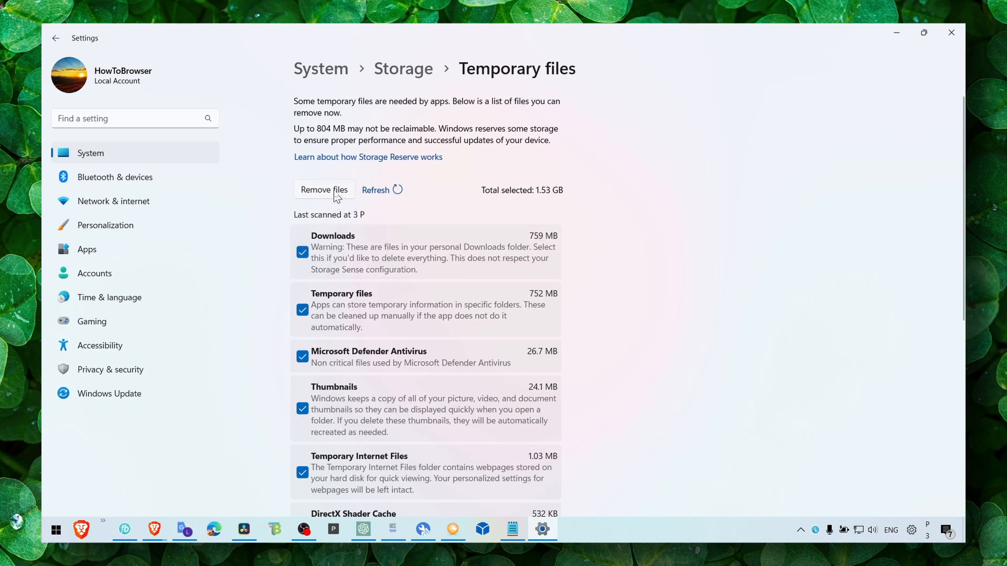
pyautogui.click(324, 189)
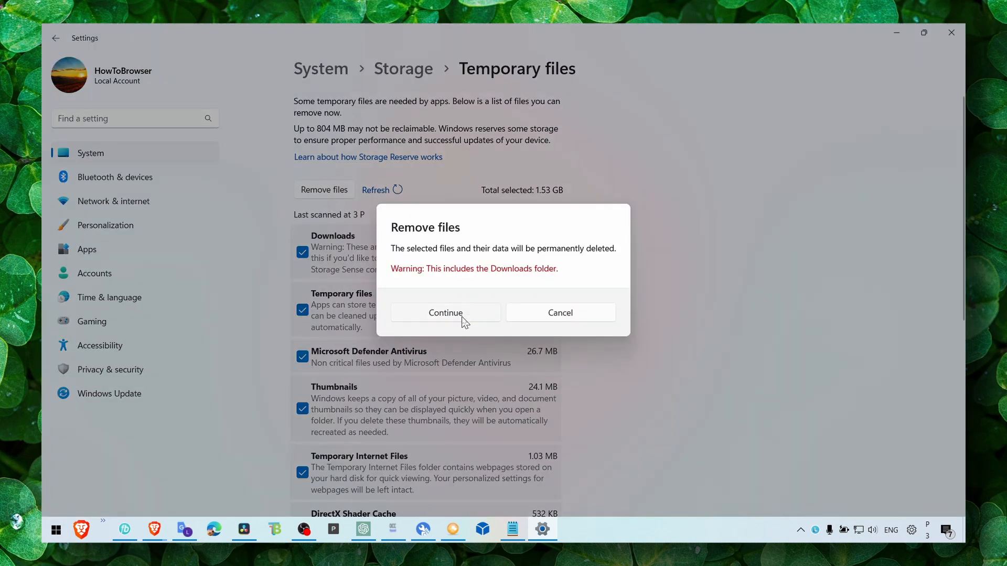
pyautogui.click(444, 312)
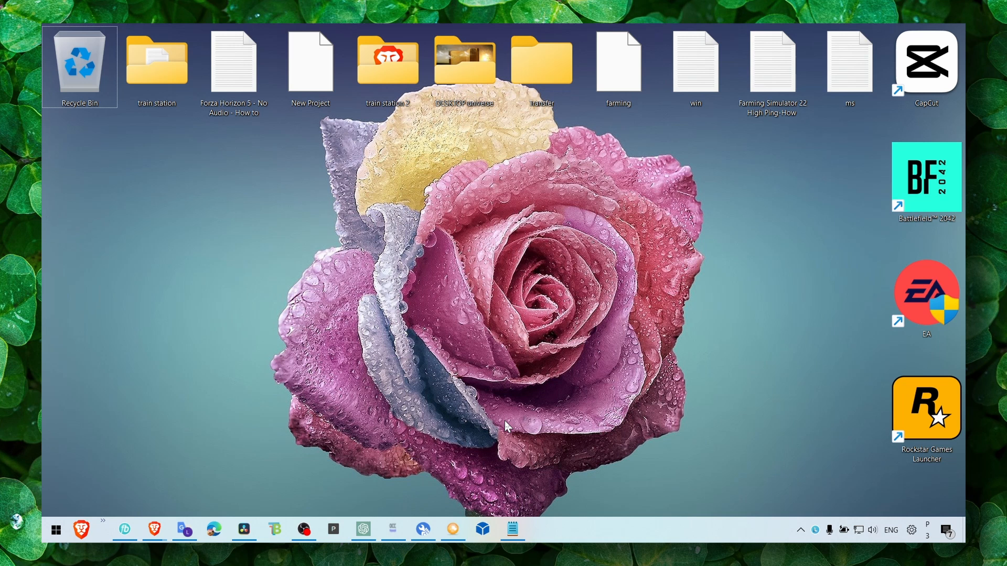
pyautogui.click(541, 529)
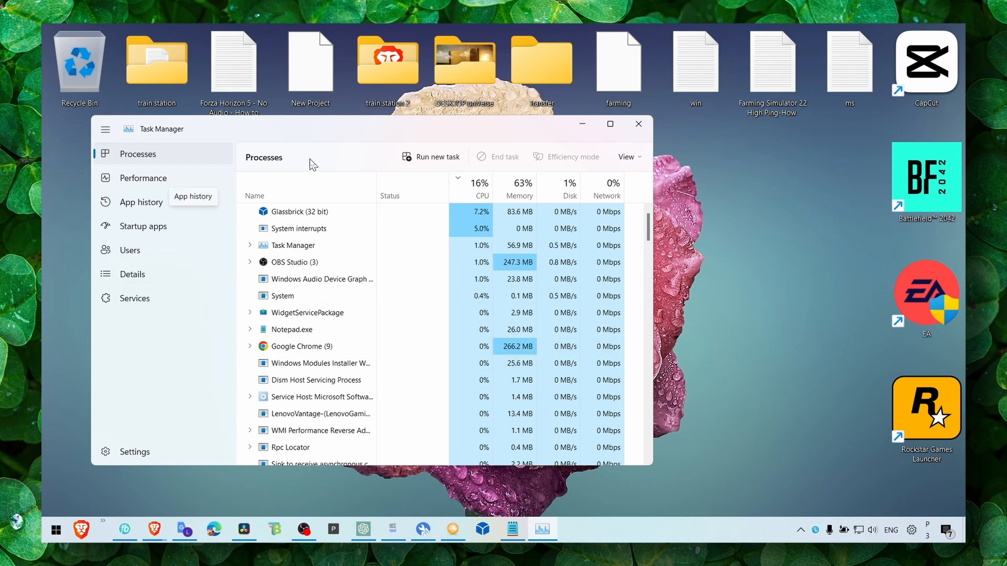
pyautogui.click(143, 177)
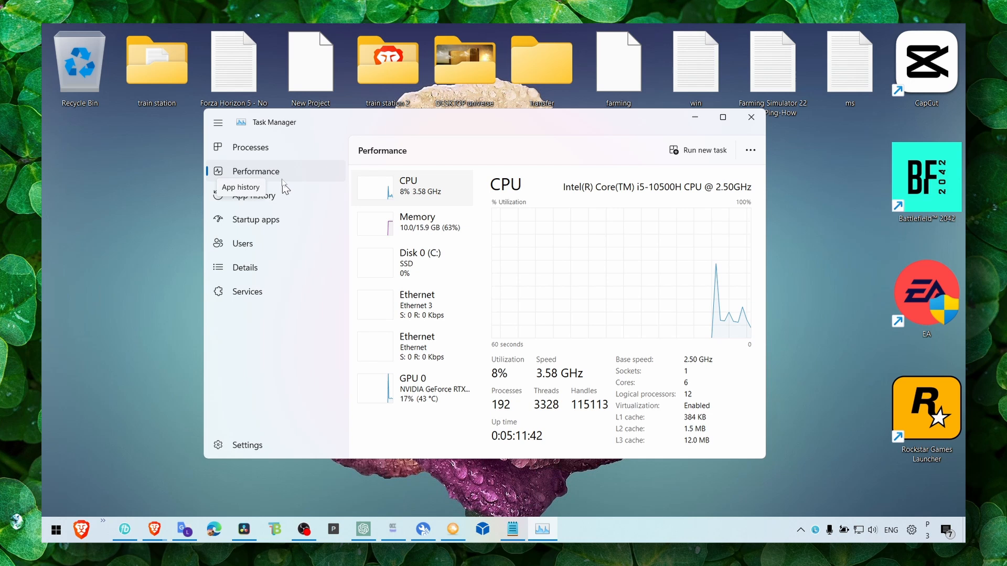
pyautogui.click(249, 147)
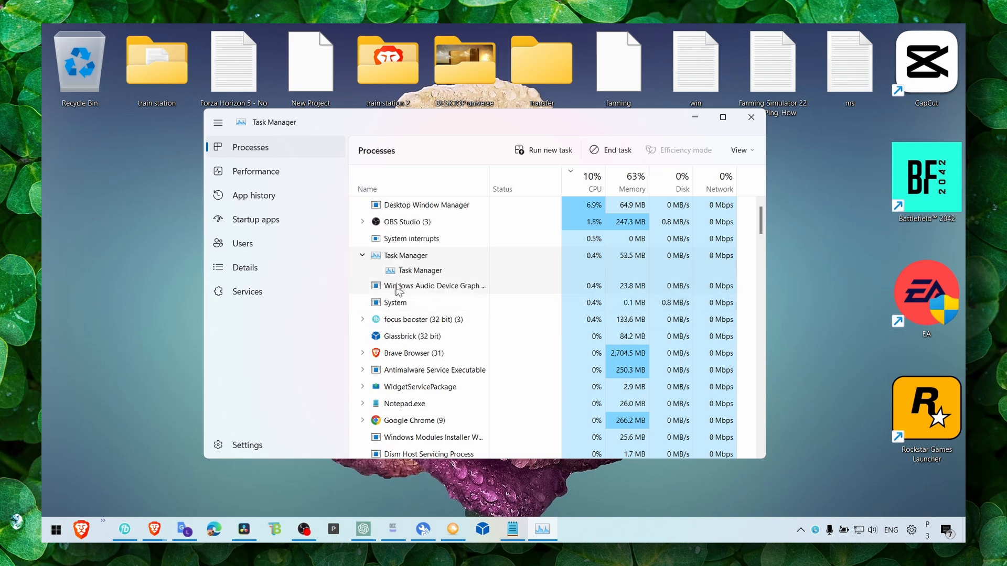
pyautogui.rightClick(405, 255)
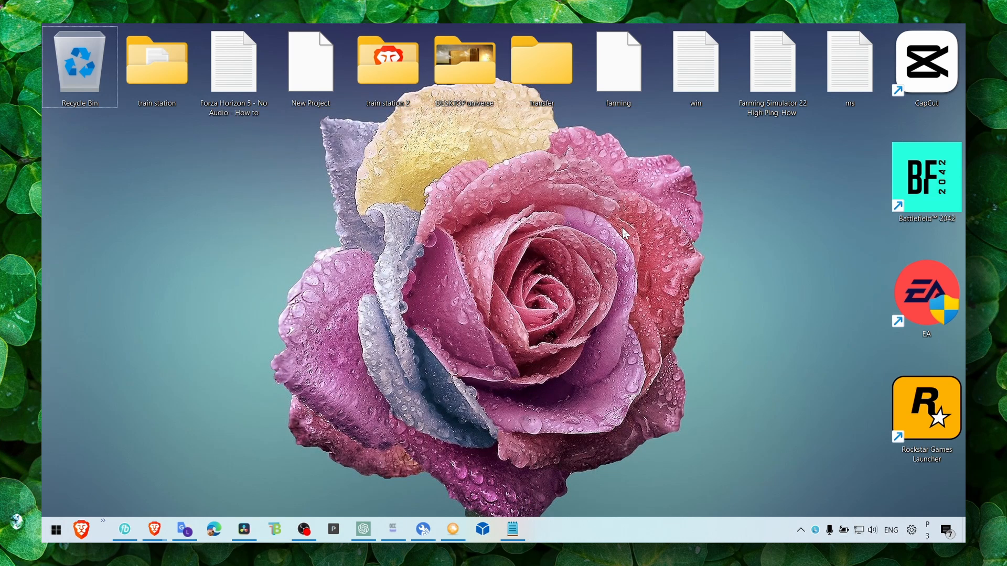
pyautogui.moveTo(609, 234)
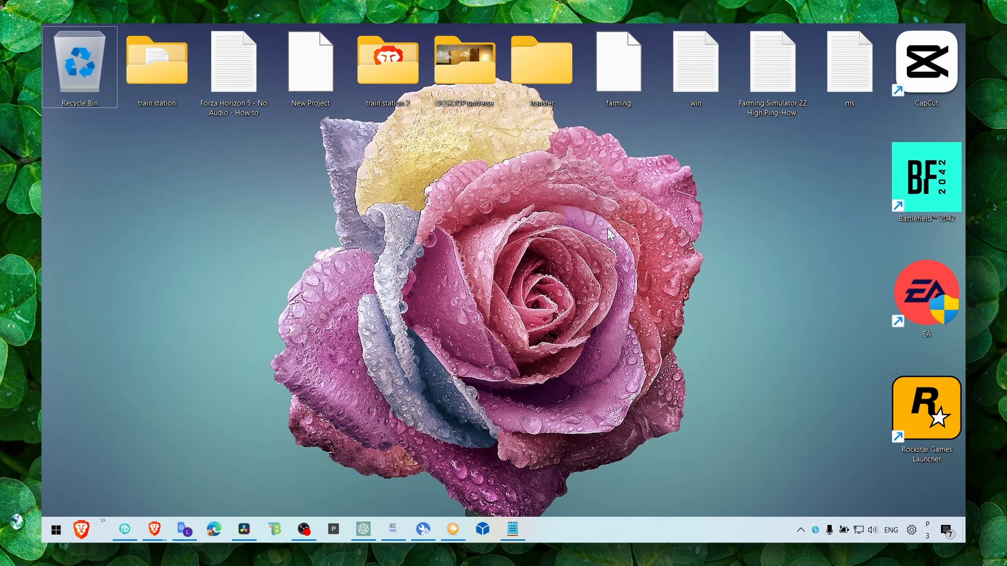
pyautogui.write('gameloop')
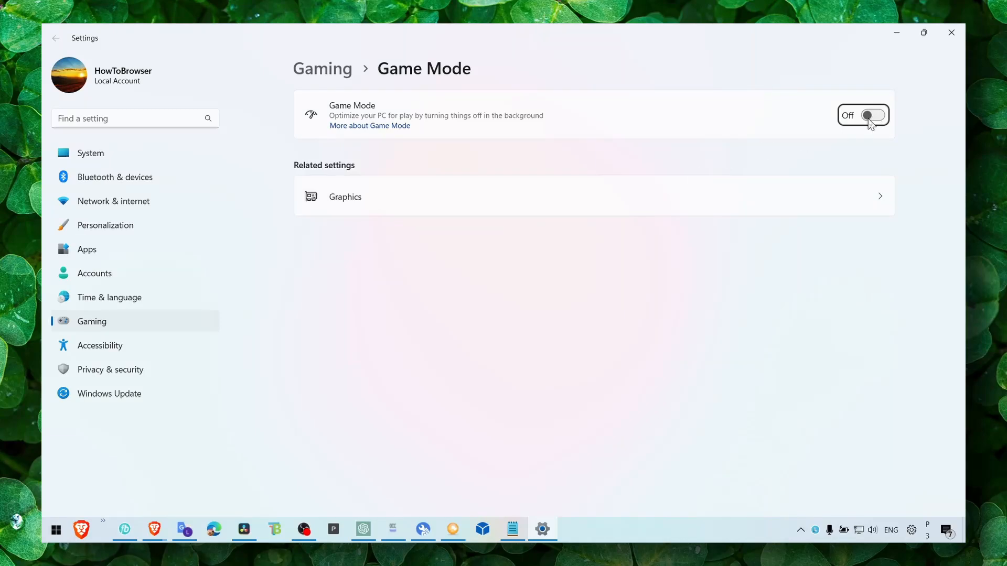
pyautogui.moveTo(594, 125)
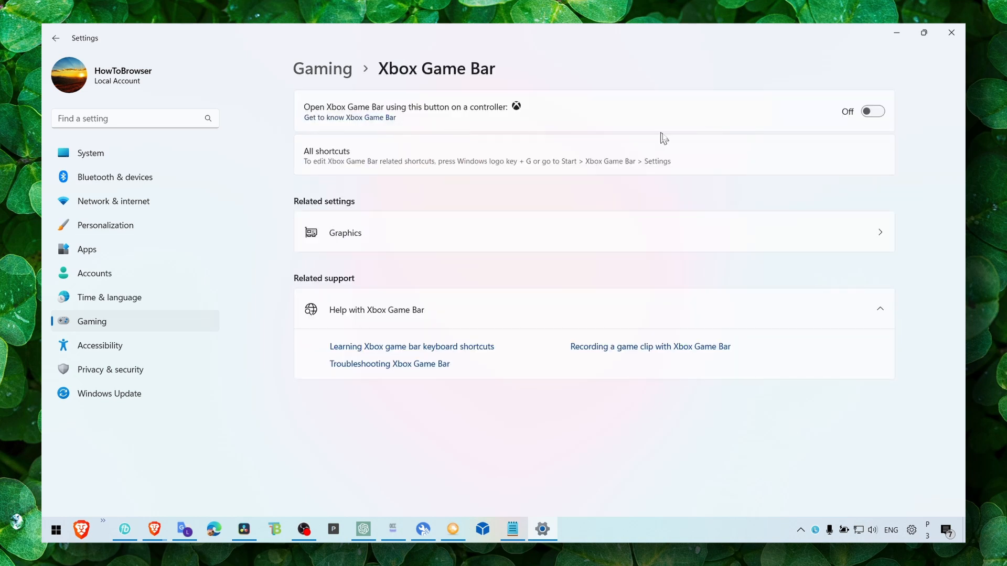
# Step: Set Battlefield 2042's graphics preference to the high-performance NVIDIA GeForce RTX 3050 Laptop GPU
pyautogui.click(55, 38)
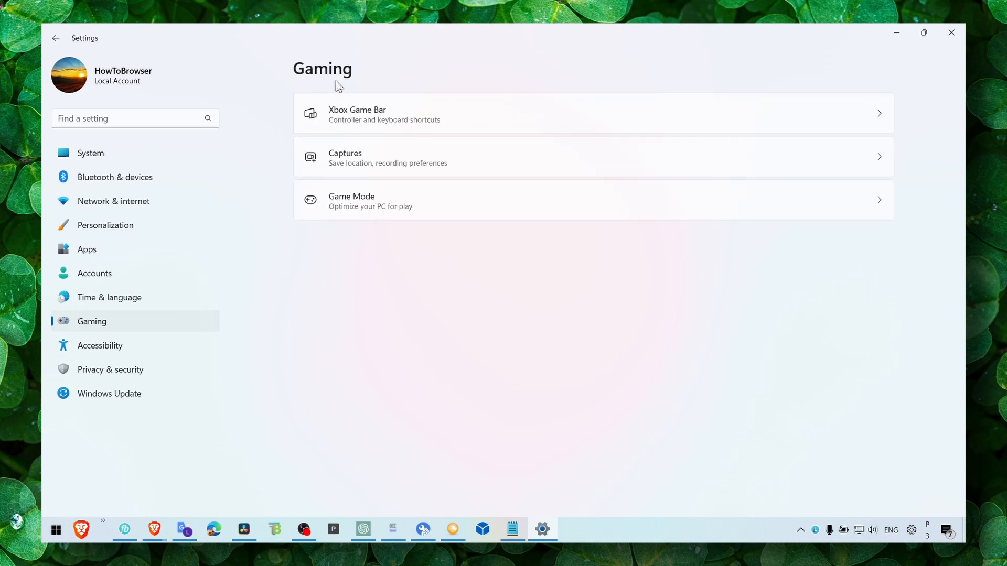
pyautogui.click(591, 200)
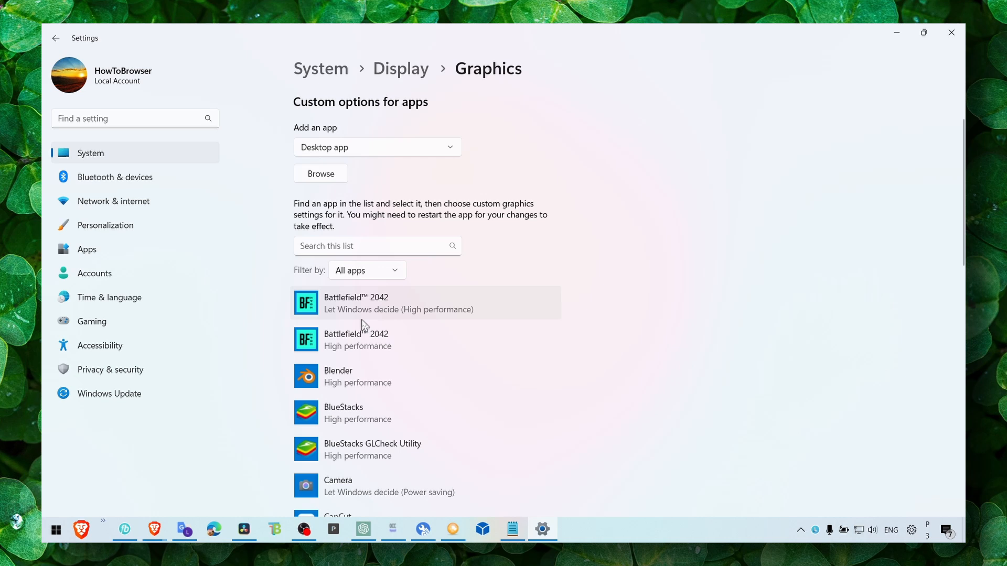
pyautogui.moveTo(336, 173)
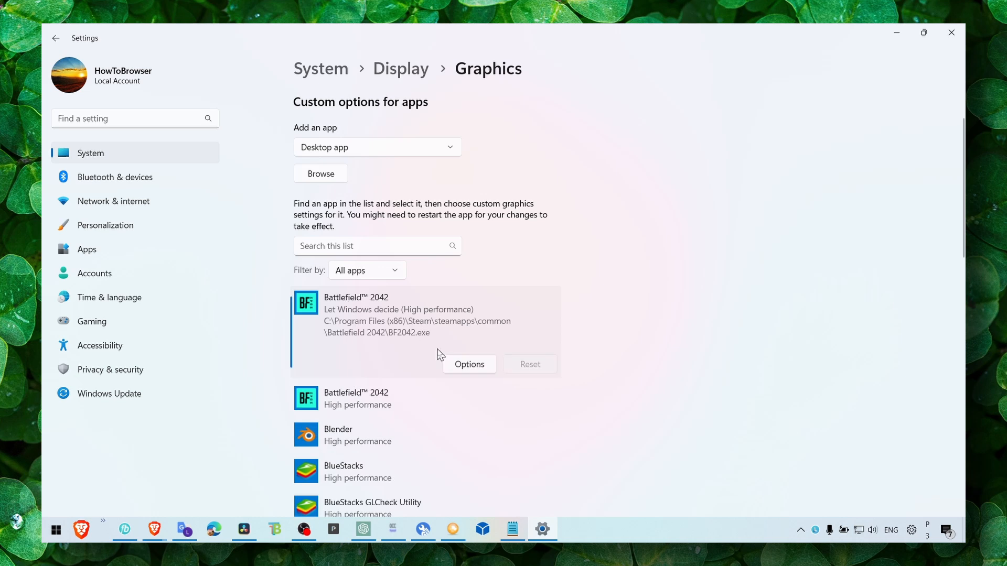
pyautogui.click(468, 363)
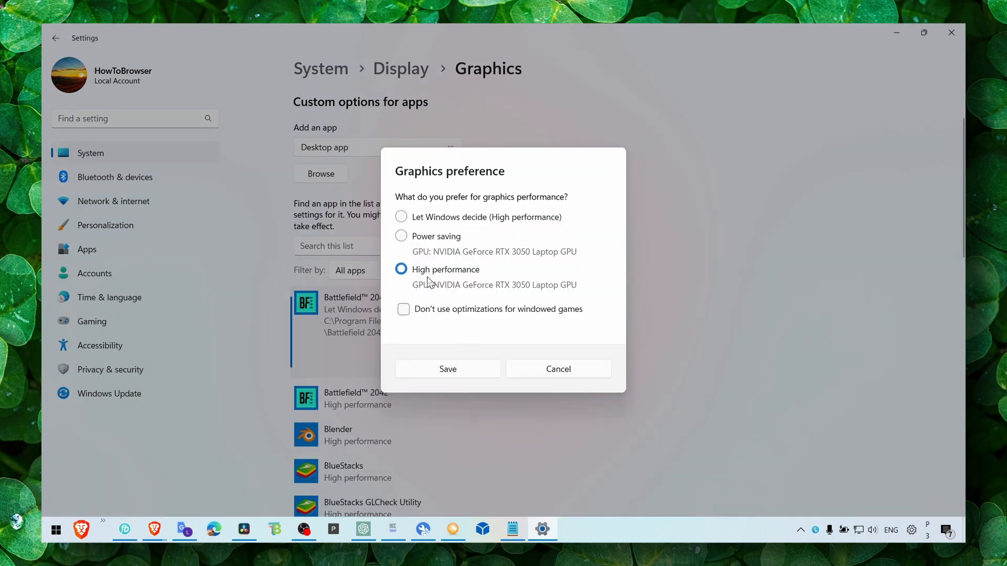
pyautogui.click(447, 368)
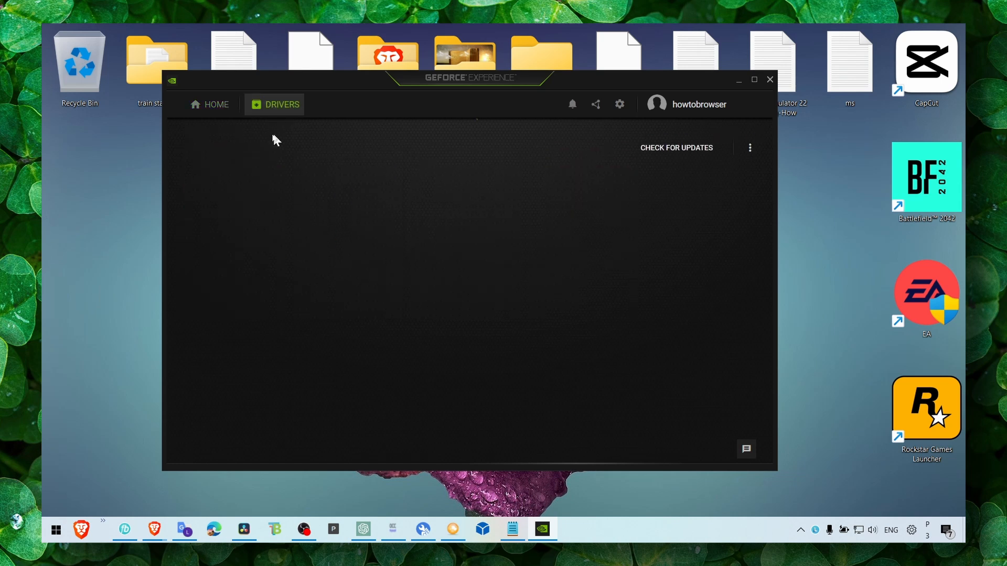
# Step: Optimize Battlefield 2042 and drag its custom settings slider fully to Performance
pyautogui.click(281, 104)
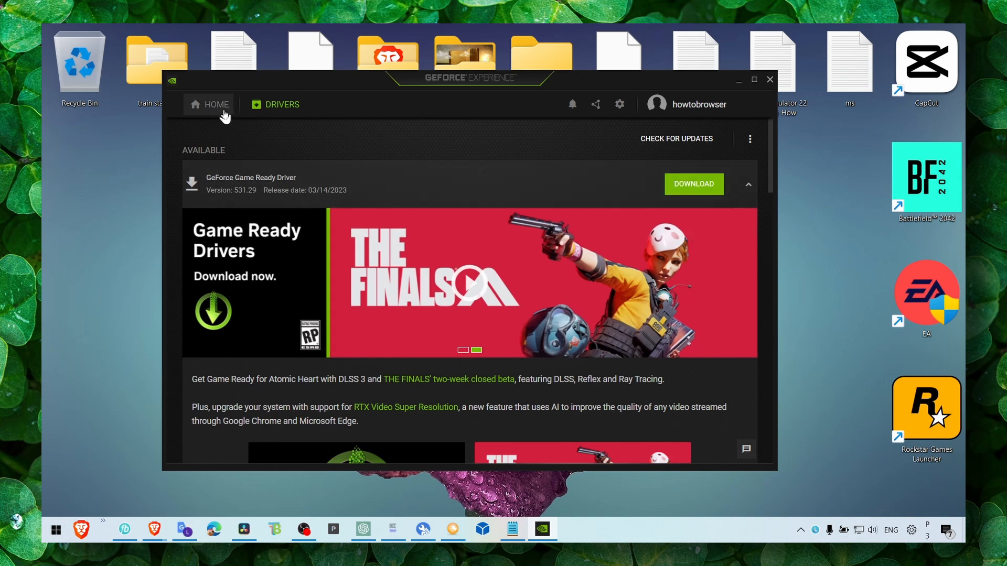
pyautogui.click(215, 103)
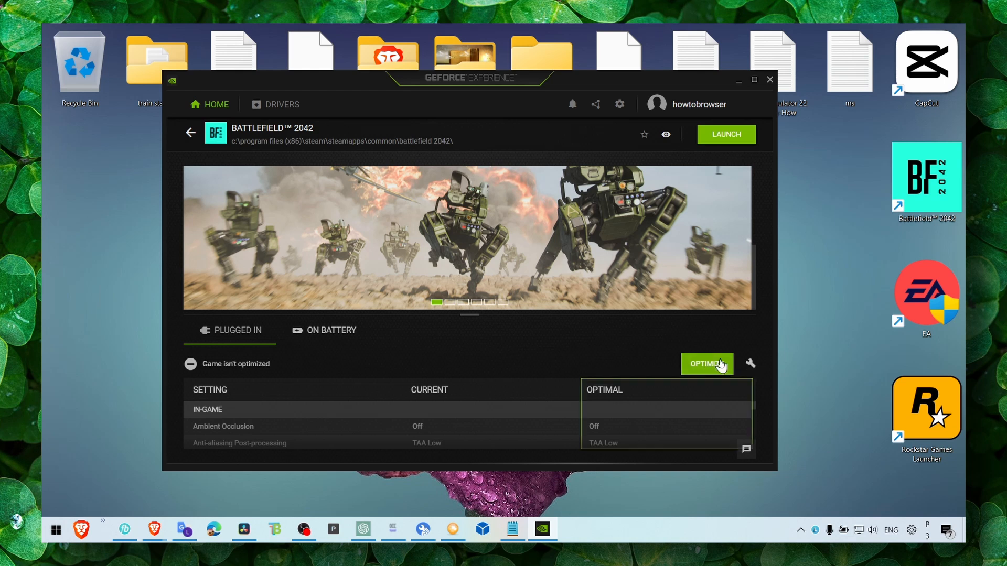
pyautogui.click(706, 363)
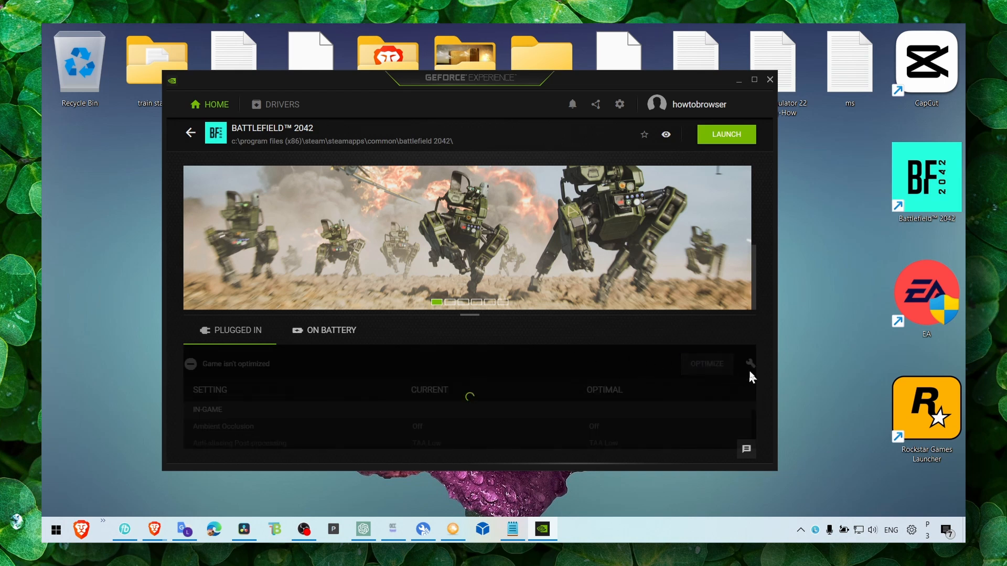
pyautogui.click(750, 364)
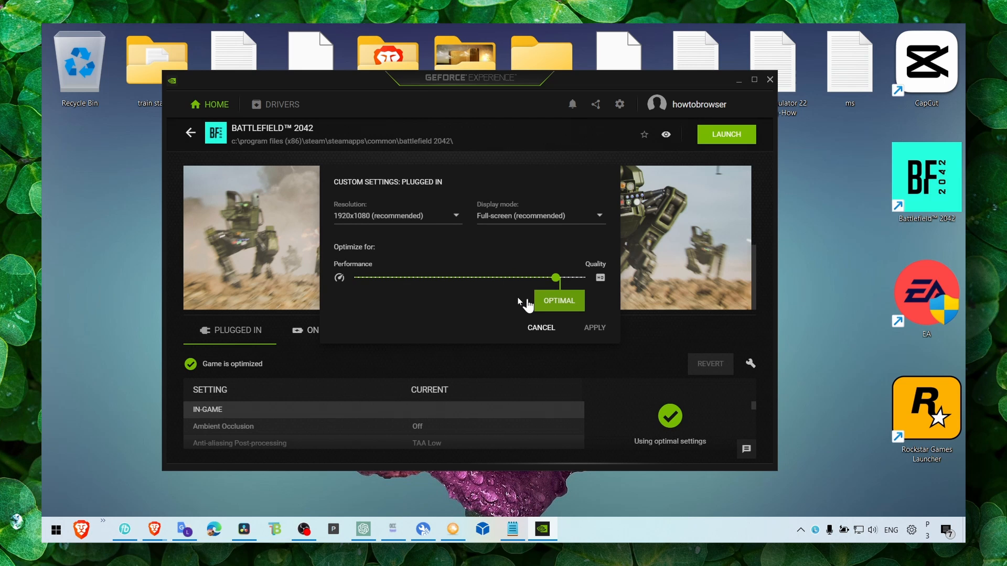
pyautogui.moveTo(556, 278); pyautogui.dragTo(353, 277)
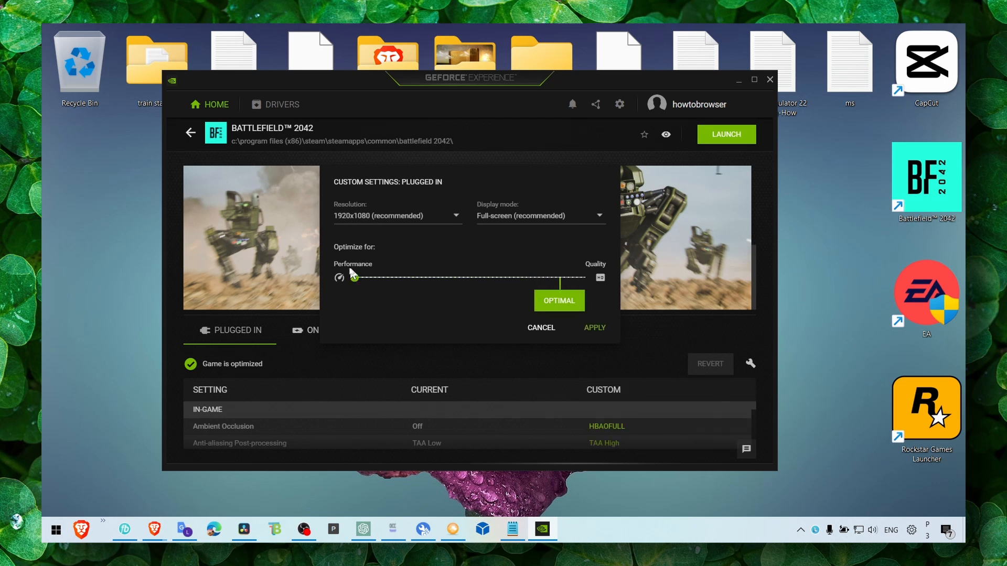
pyautogui.moveTo(563, 309)
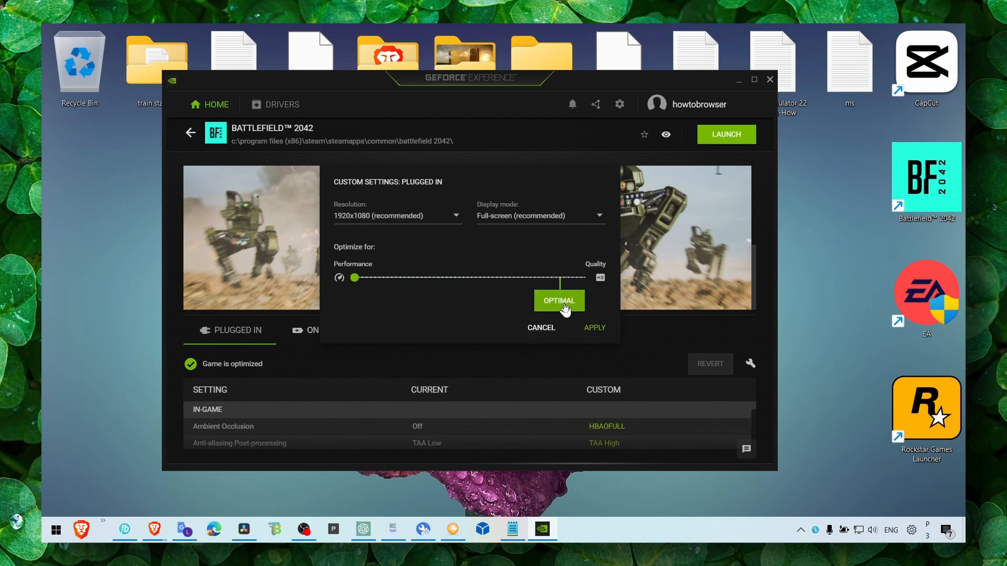
pyautogui.click(593, 327)
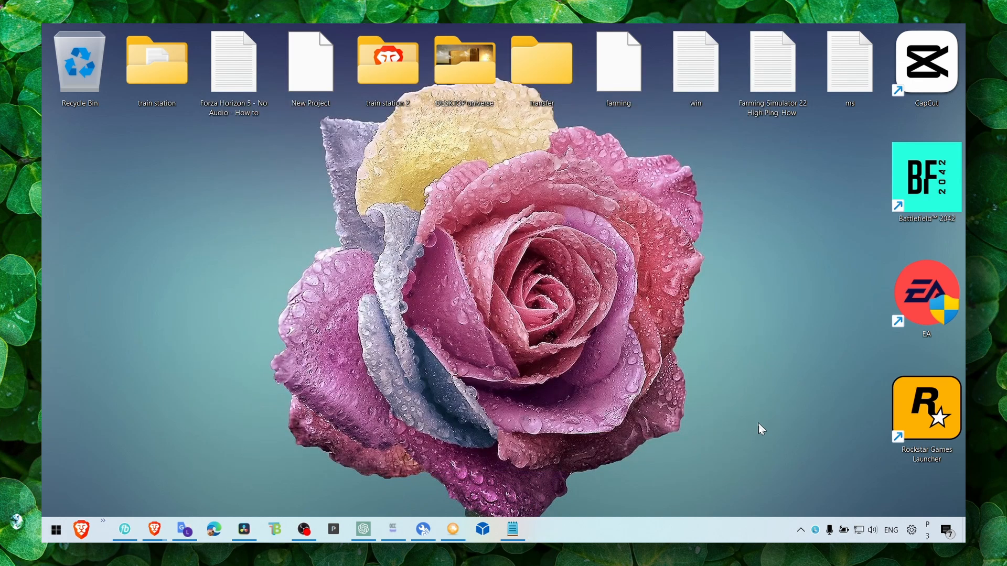
pyautogui.moveTo(584, 356)
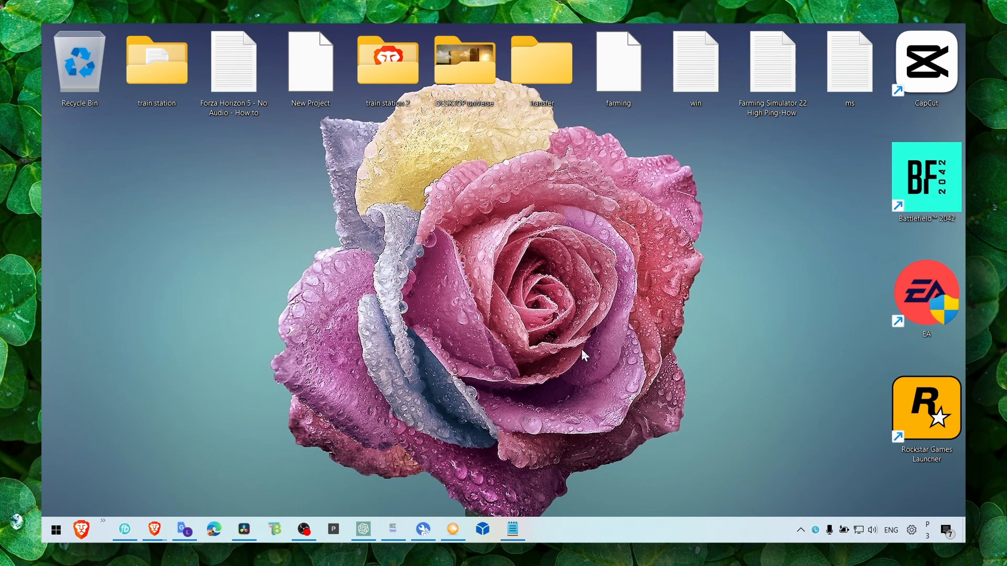